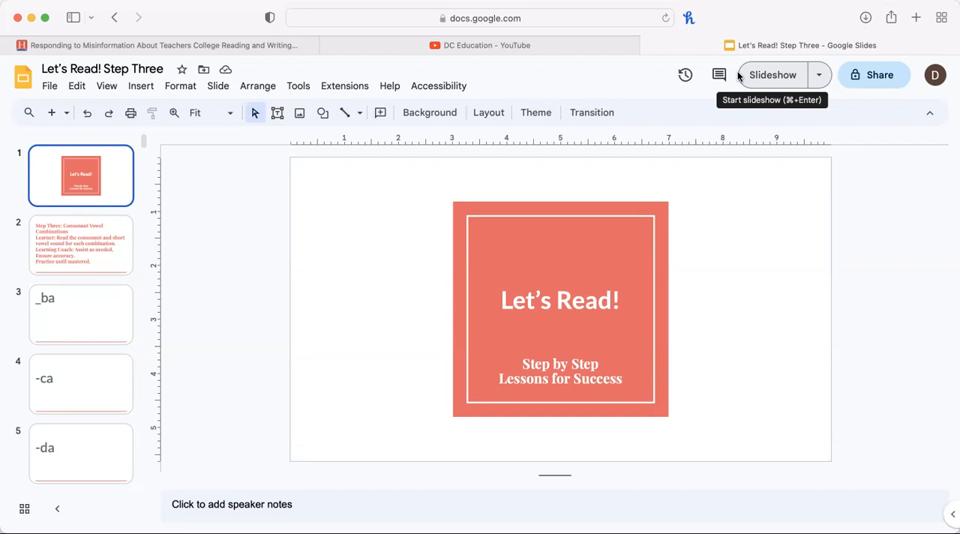
{"action": "mouse_move", "coordinate": [109, 225]}
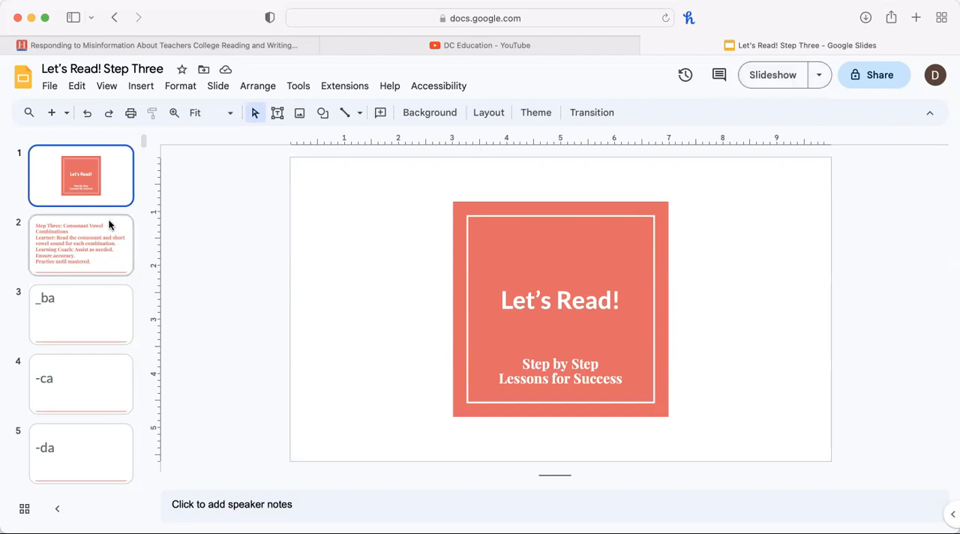
Open the Step Three instructions slide, then the first combination slide, _ba.
{"action": "left_click", "coordinate": [80, 244]}
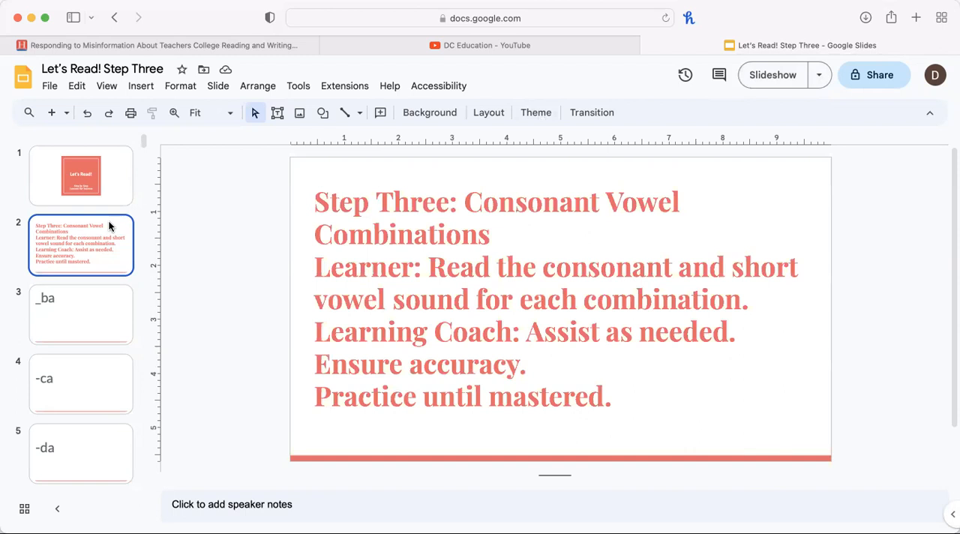
{"action": "left_click", "coordinate": [81, 314]}
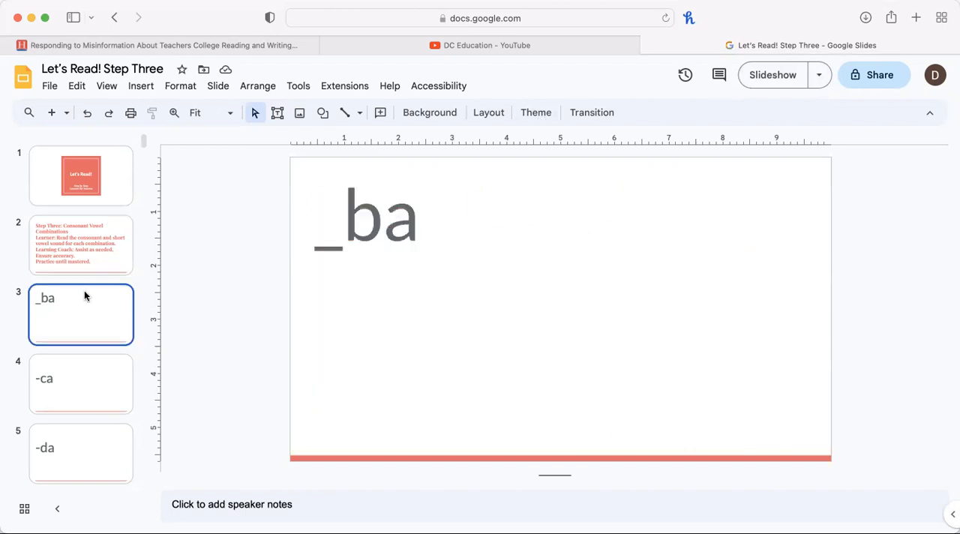
Skip past the -e combinations to slide 43, -bi.
{"action": "scroll", "scroll_direction": "down", "scroll_amount": 3}
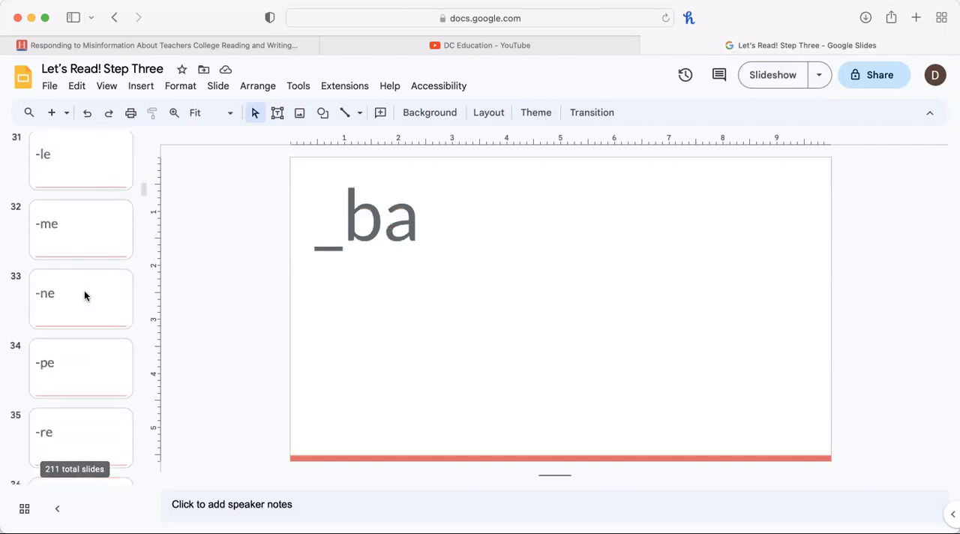
{"action": "left_click", "coordinate": [80, 330]}
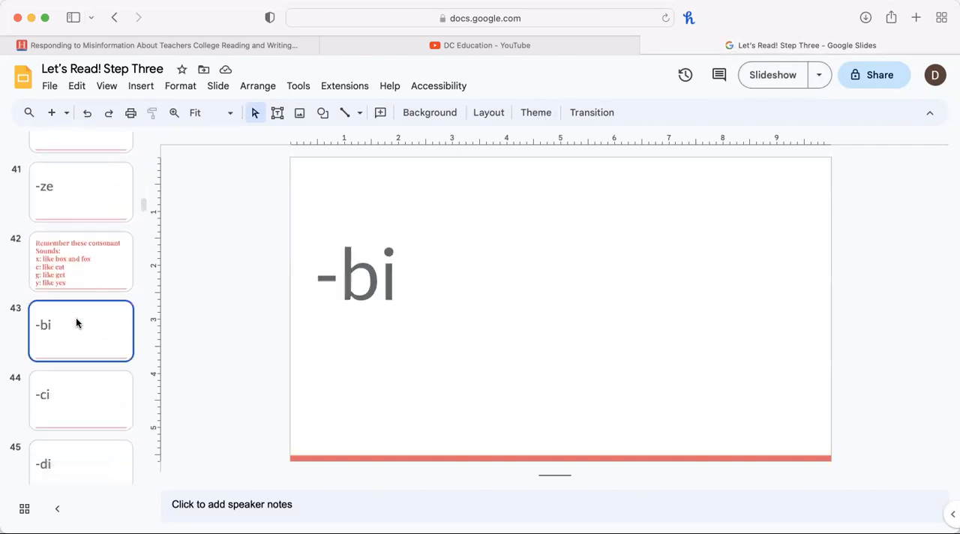
{"action": "mouse_move", "coordinate": [144, 206]}
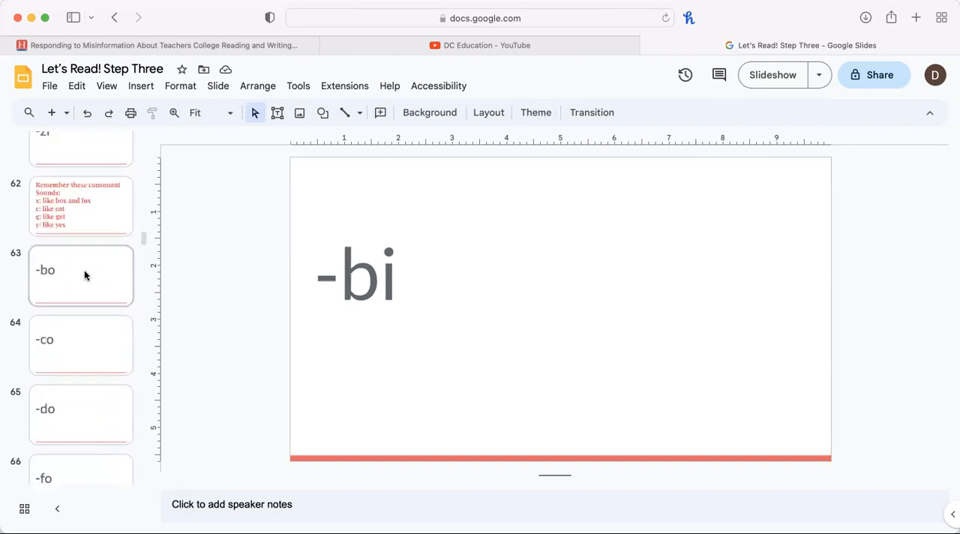
{"action": "mouse_move", "coordinate": [73, 288]}
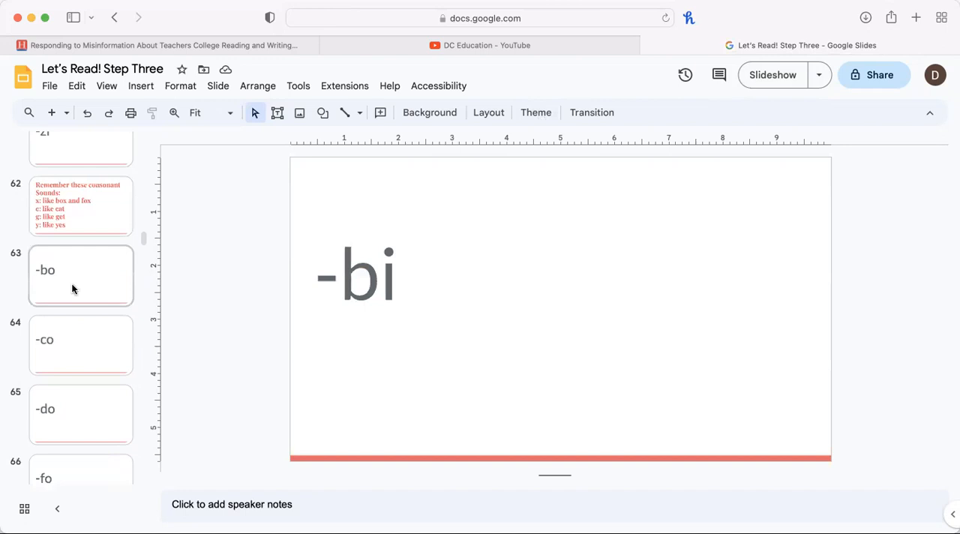
Step through the o-vowel slides from slide 63 (-bo) to slide 76 (-so).
{"action": "left_click", "coordinate": [80, 275]}
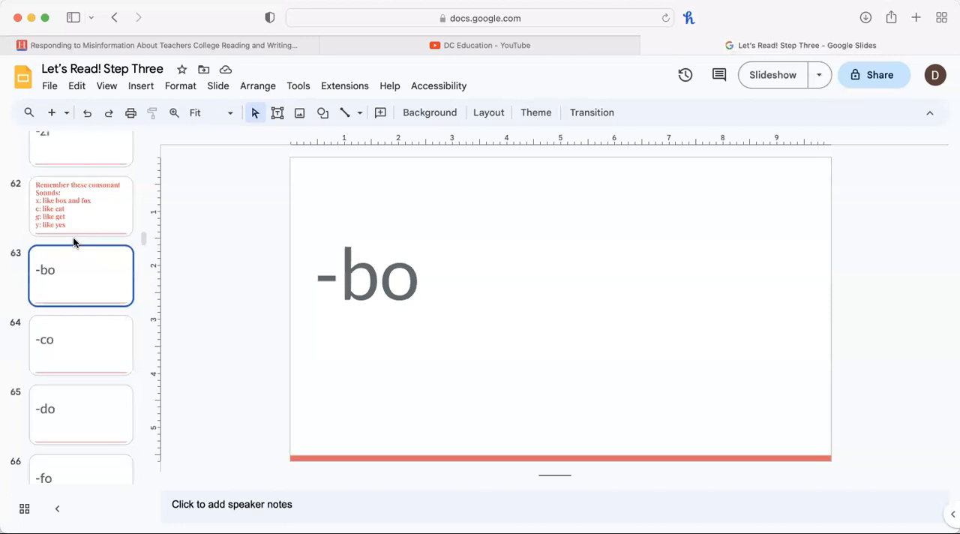
{"action": "mouse_move", "coordinate": [81, 306]}
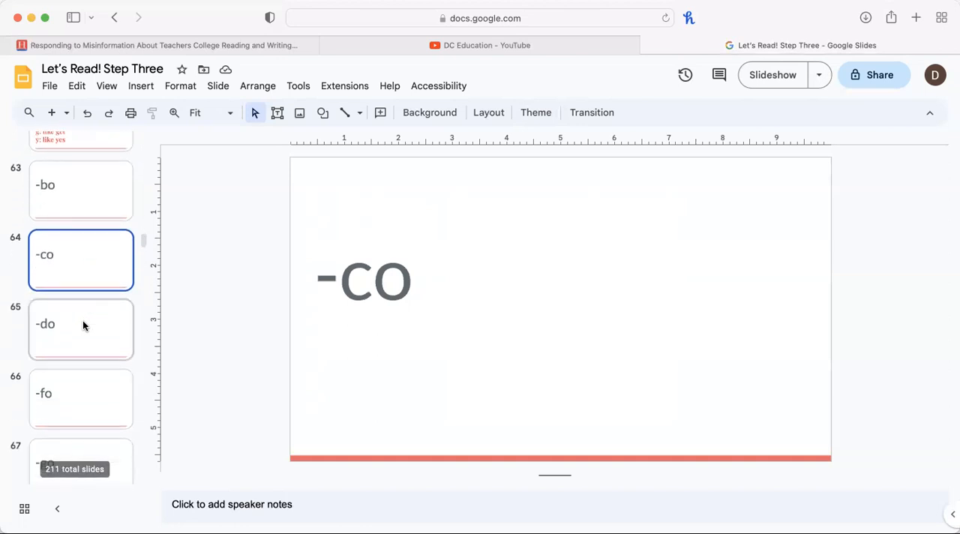
{"action": "left_click", "coordinate": [84, 326]}
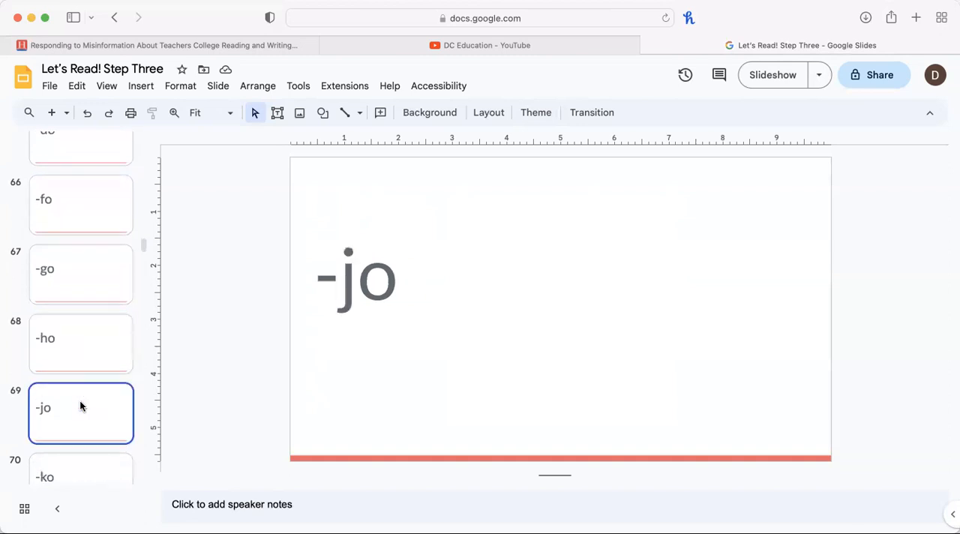
{"action": "left_click", "coordinate": [82, 372]}
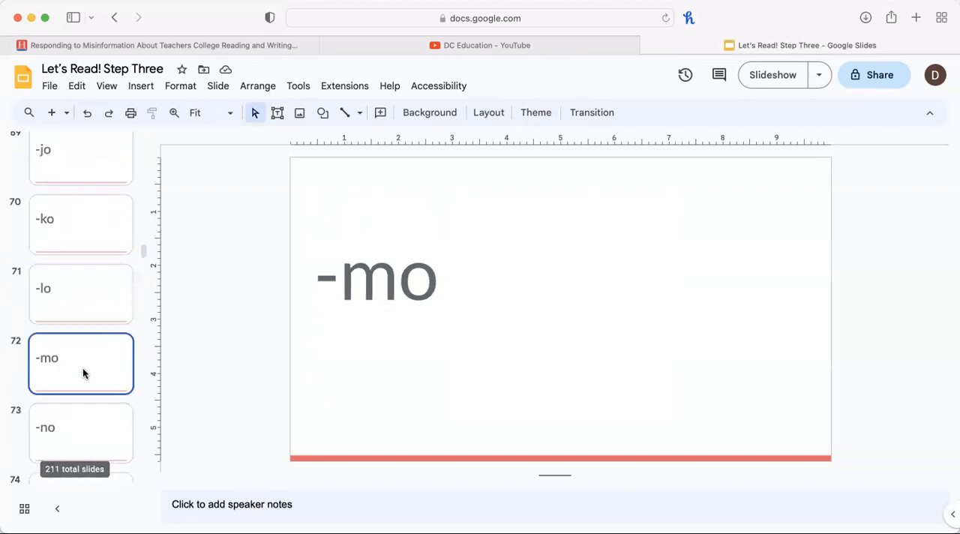
{"action": "scroll", "scroll_direction": "down", "scroll_amount": 3}
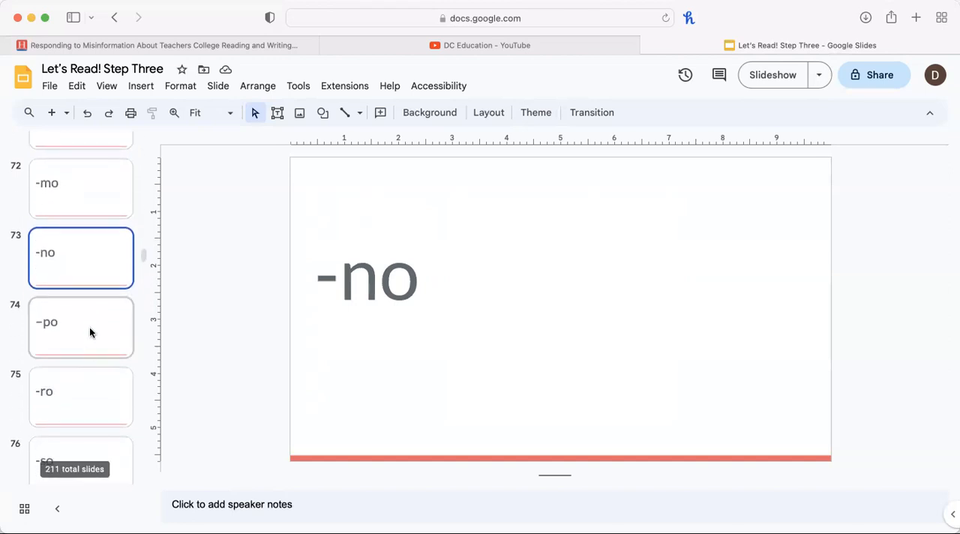
{"action": "left_click", "coordinate": [90, 332]}
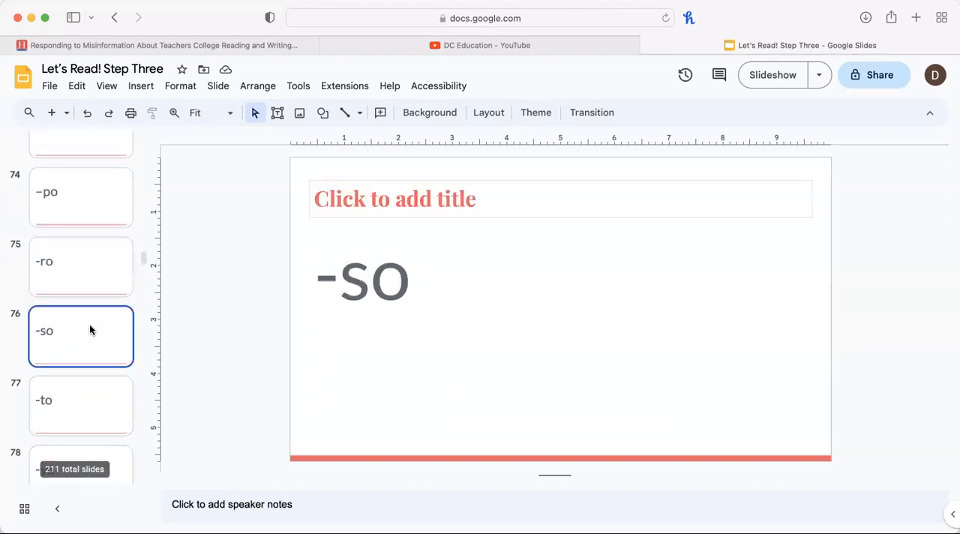
View the -to, -vo and -yo slides, then the 'Remember these consonant Sounds' slide.
{"action": "left_click", "coordinate": [81, 330]}
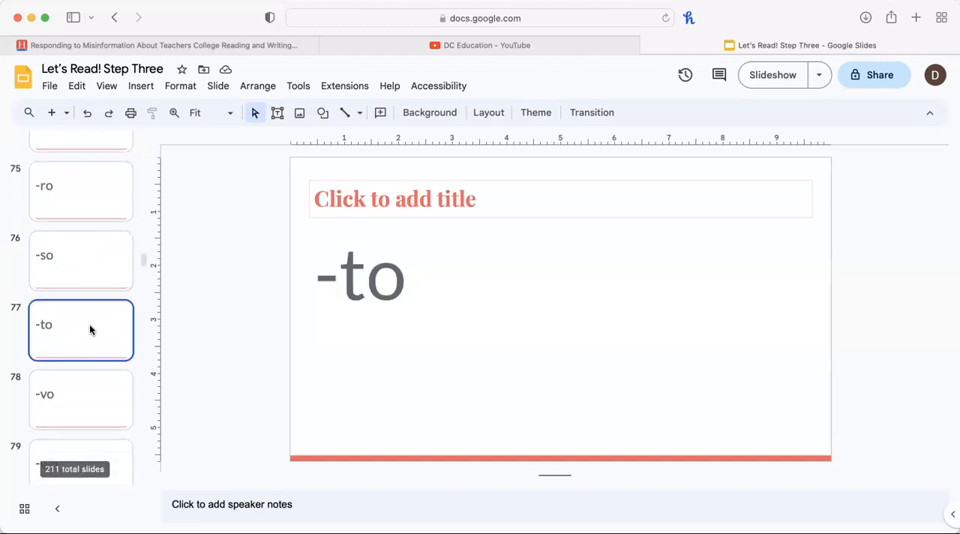
{"action": "left_click", "coordinate": [81, 399]}
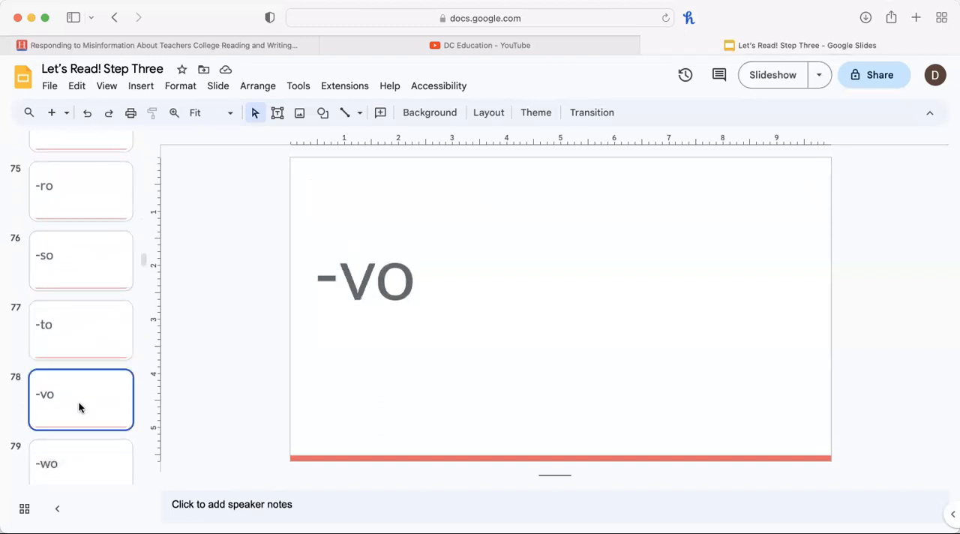
{"action": "scroll", "scroll_direction": "down", "scroll_amount": 3}
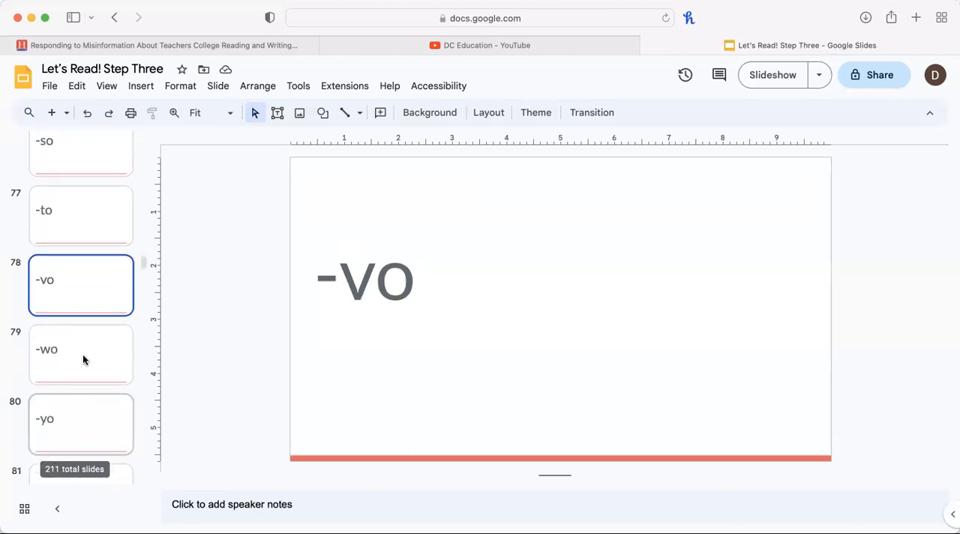
{"action": "scroll", "scroll_direction": "down", "scroll_amount": 3}
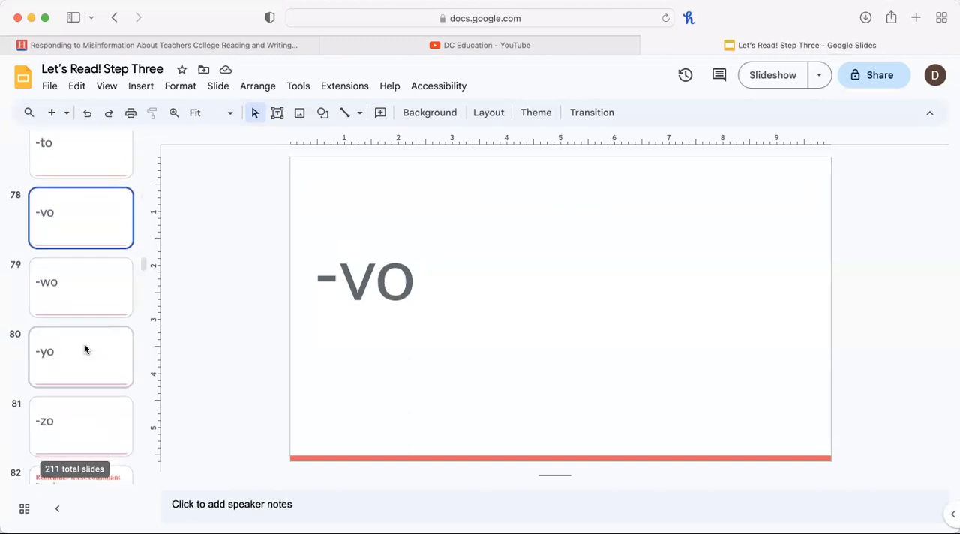
{"action": "left_click", "coordinate": [81, 356]}
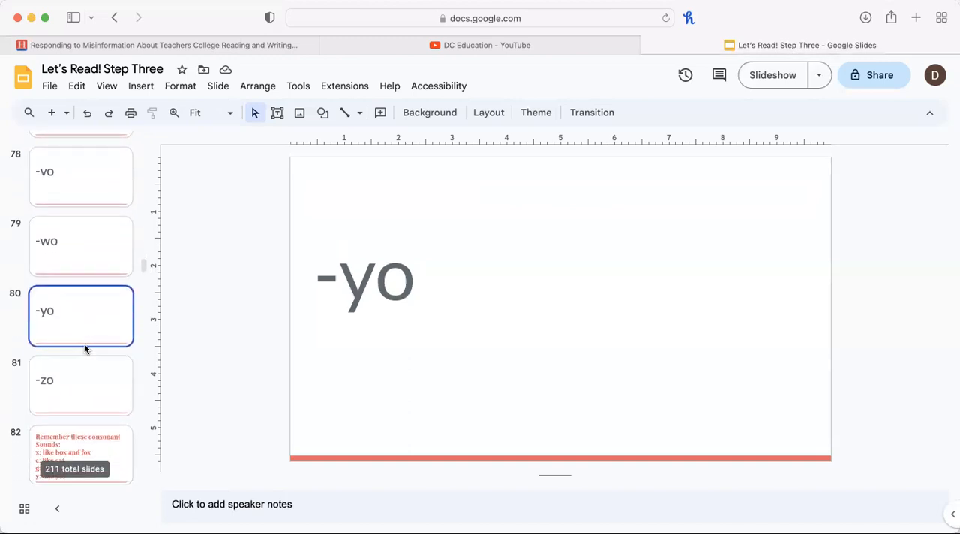
{"action": "left_click", "coordinate": [81, 384]}
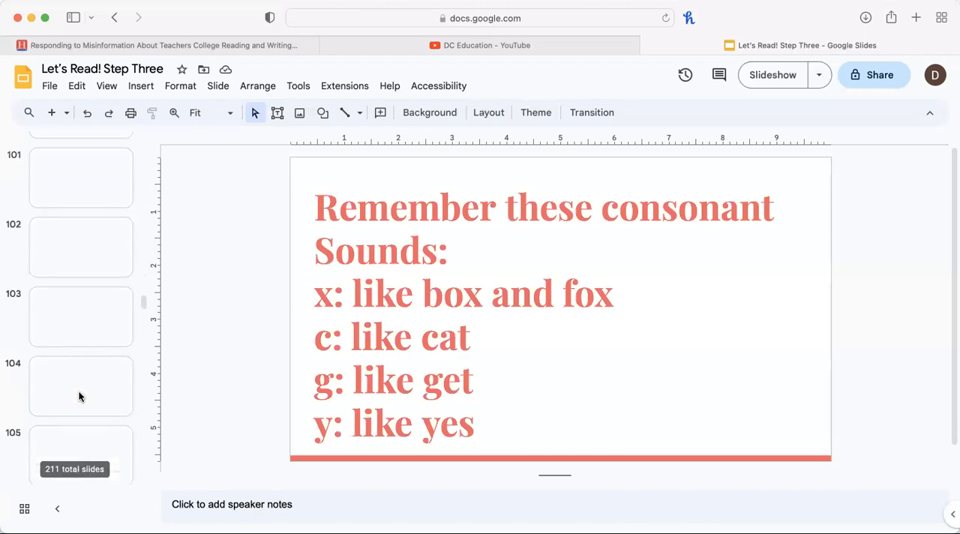
Scroll the filmstrip to the final slides, 207–211.
{"action": "scroll", "scroll_direction": "down", "scroll_amount": 3}
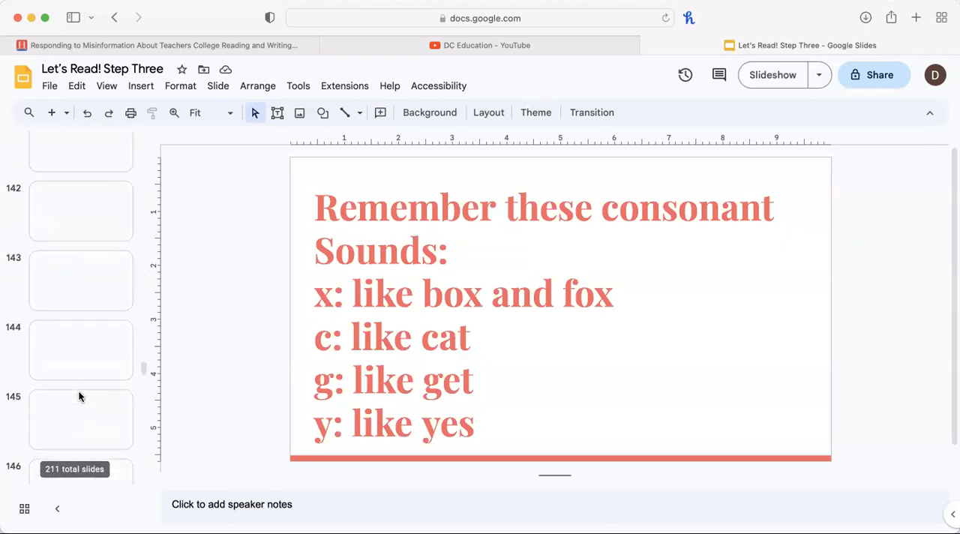
{"action": "scroll", "scroll_direction": "down", "scroll_amount": 3}
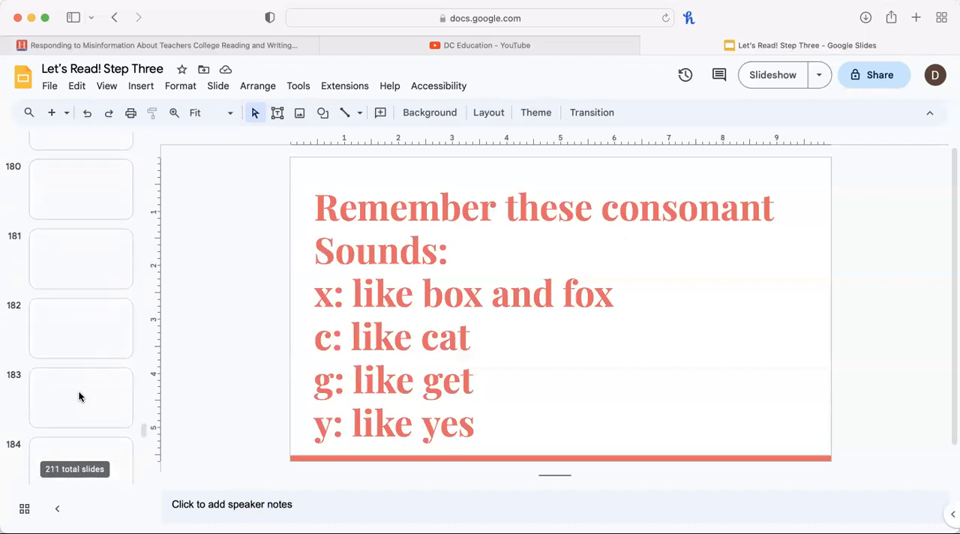
{"action": "scroll", "scroll_direction": "down", "scroll_amount": 3}
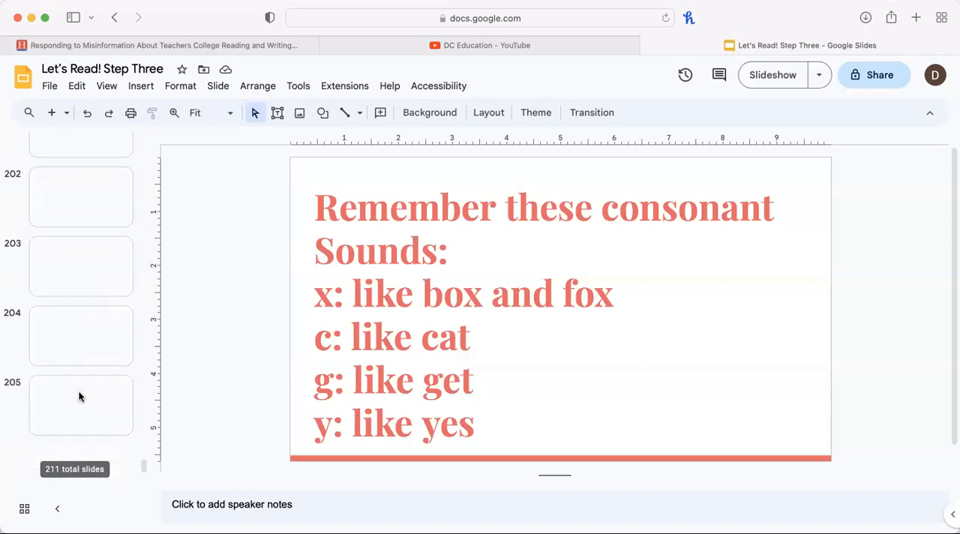
{"action": "scroll", "scroll_direction": "down", "scroll_amount": 3}
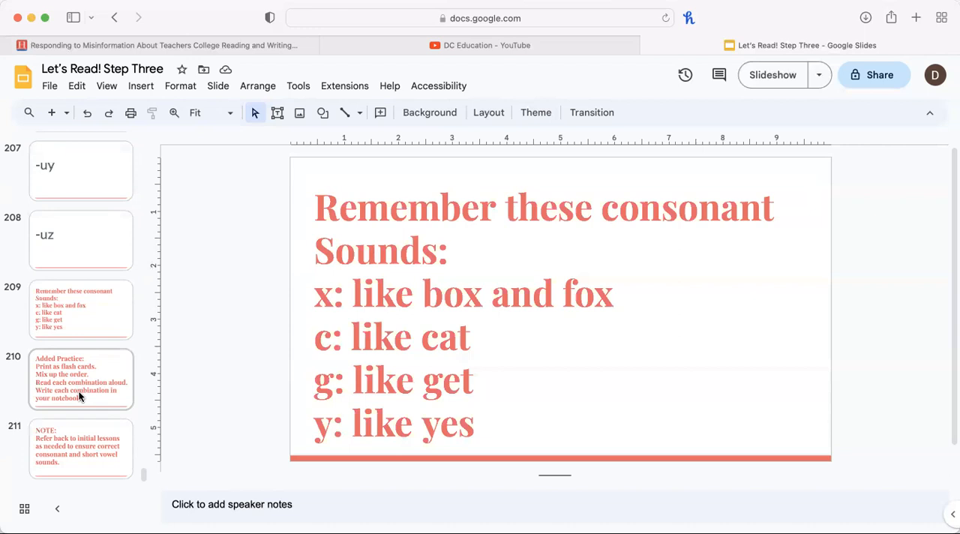
View the final consonant reminder, Added Practice (210) and closing NOTE (211) slides.
{"action": "left_click", "coordinate": [80, 309]}
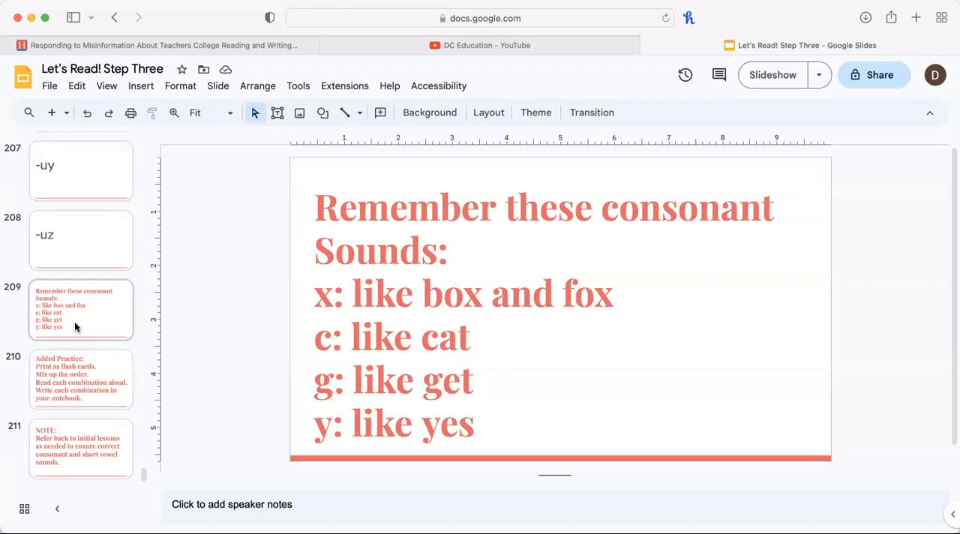
{"action": "left_click", "coordinate": [81, 380]}
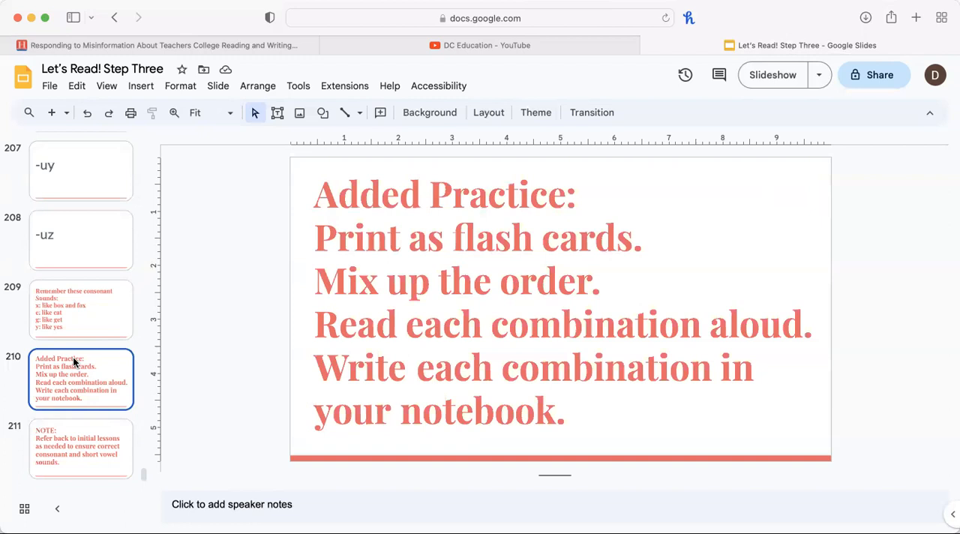
{"action": "left_click", "coordinate": [78, 450]}
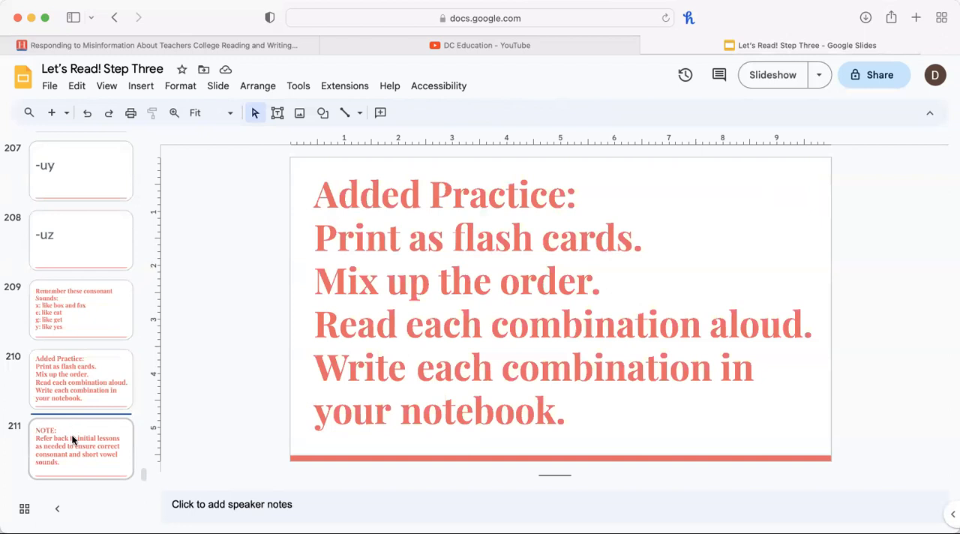
{"action": "left_click", "coordinate": [78, 448]}
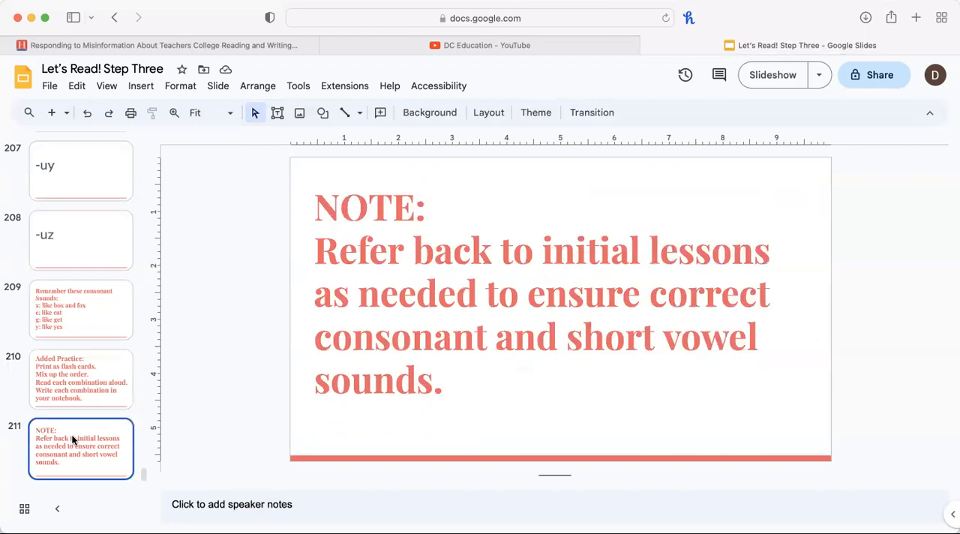